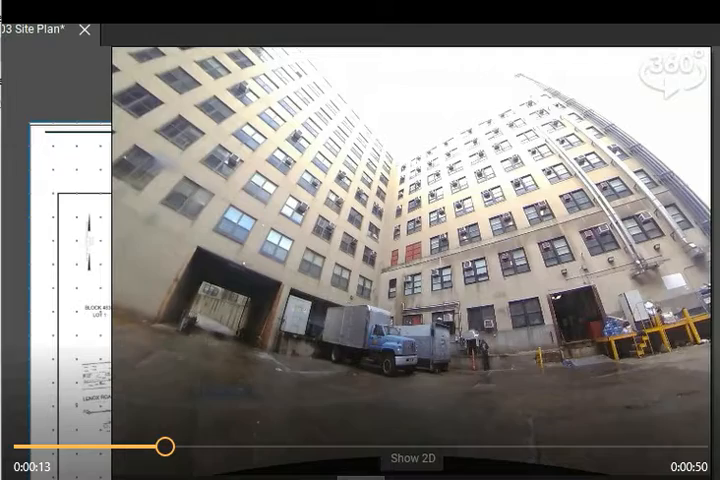
pyautogui.moveTo(164, 448); pyautogui.dragTo(208, 448)
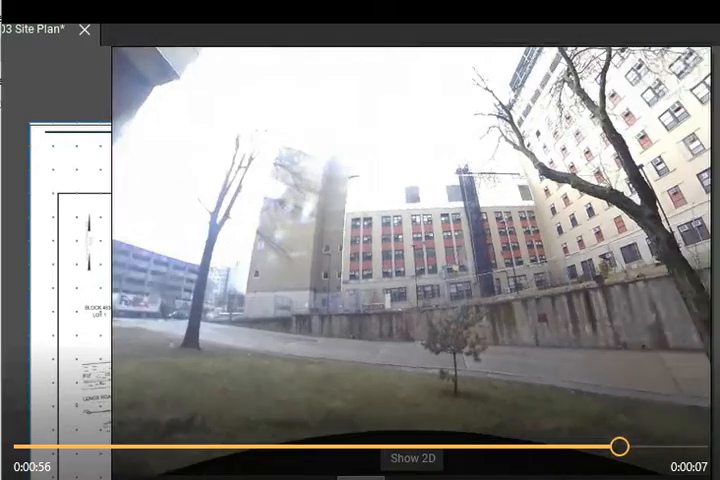
pyautogui.moveTo(618, 440); pyautogui.dragTo(642, 440)
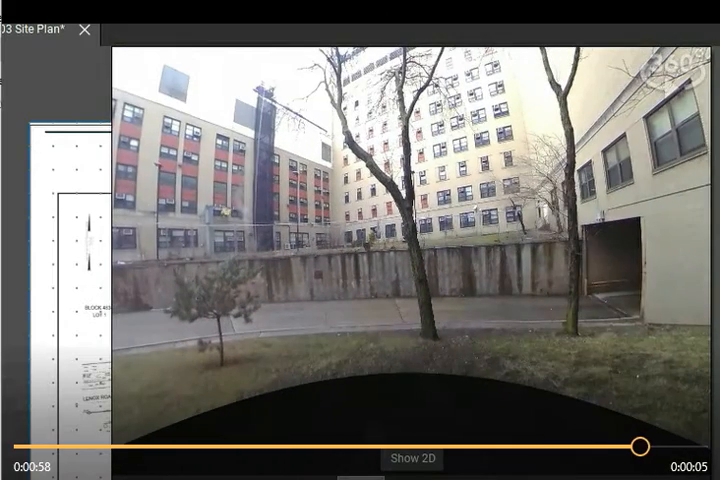